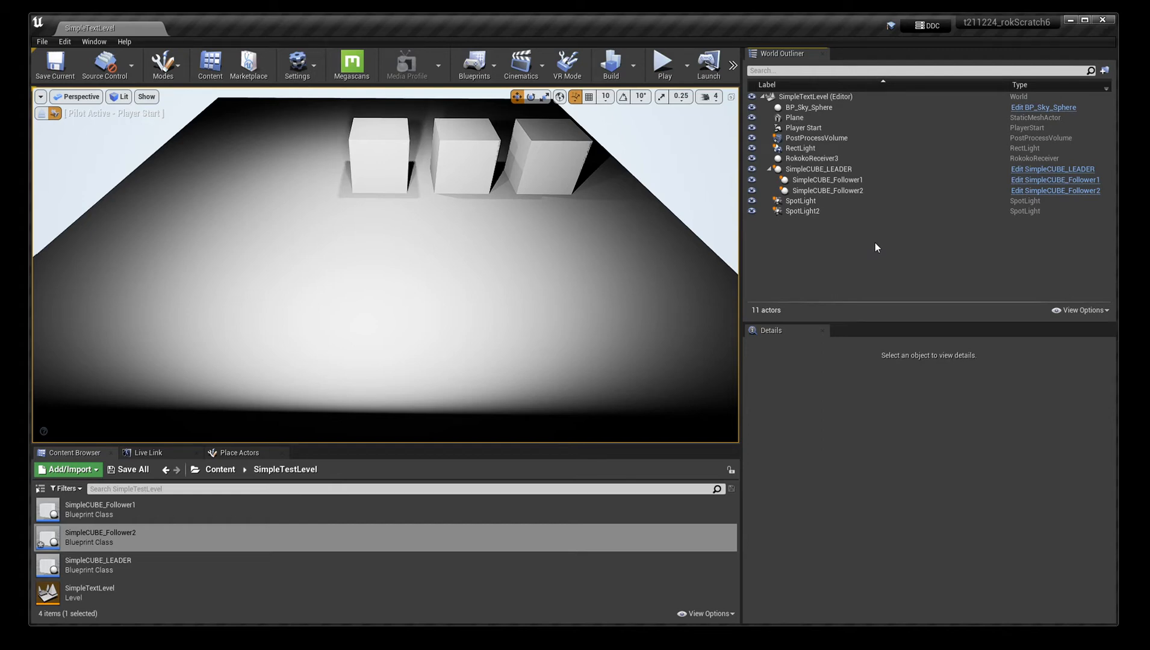
mouse_move(875, 244)
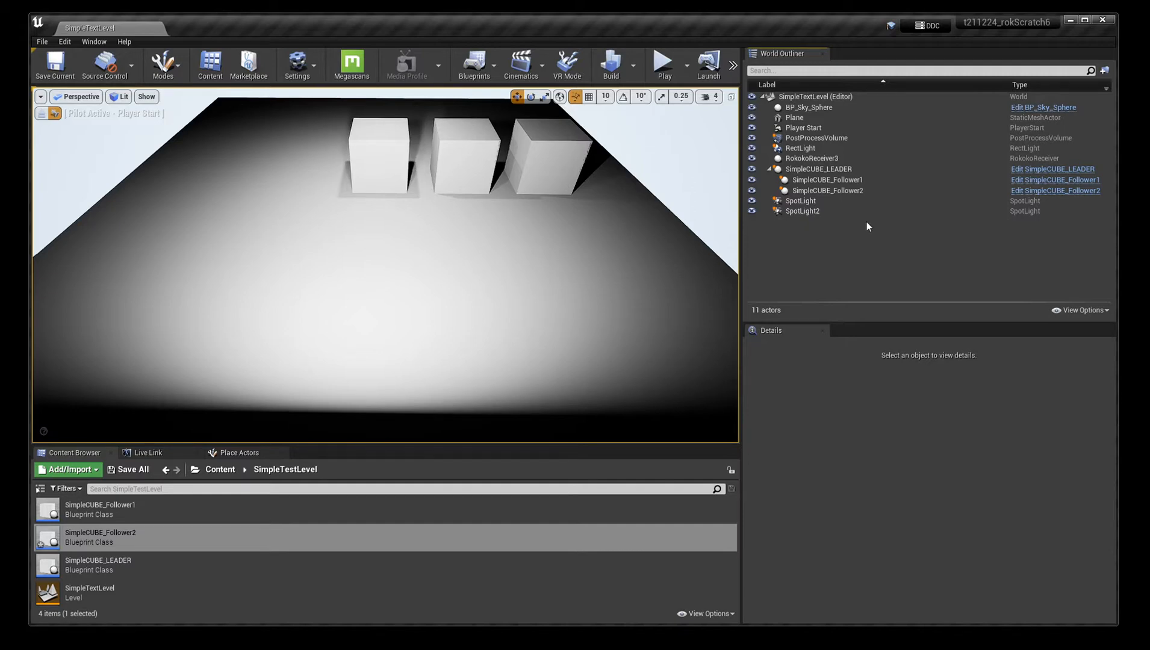
mouse_move(818, 169)
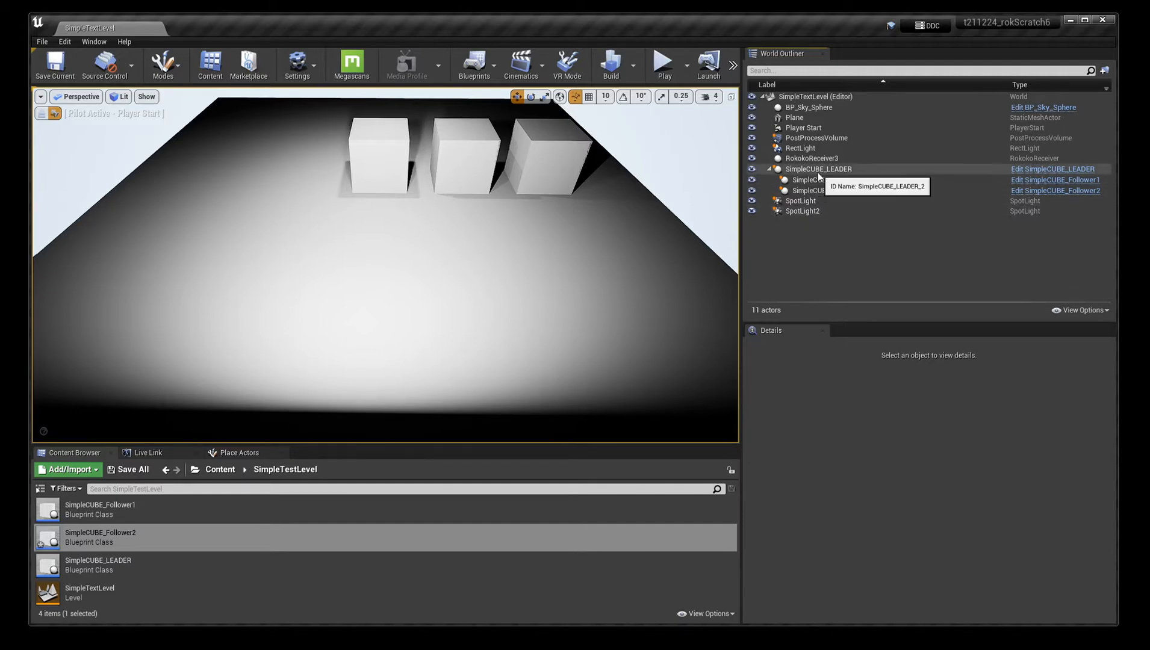
Select the leader and both follower cube actors in the World Outliner to review their parenting
click(828, 179)
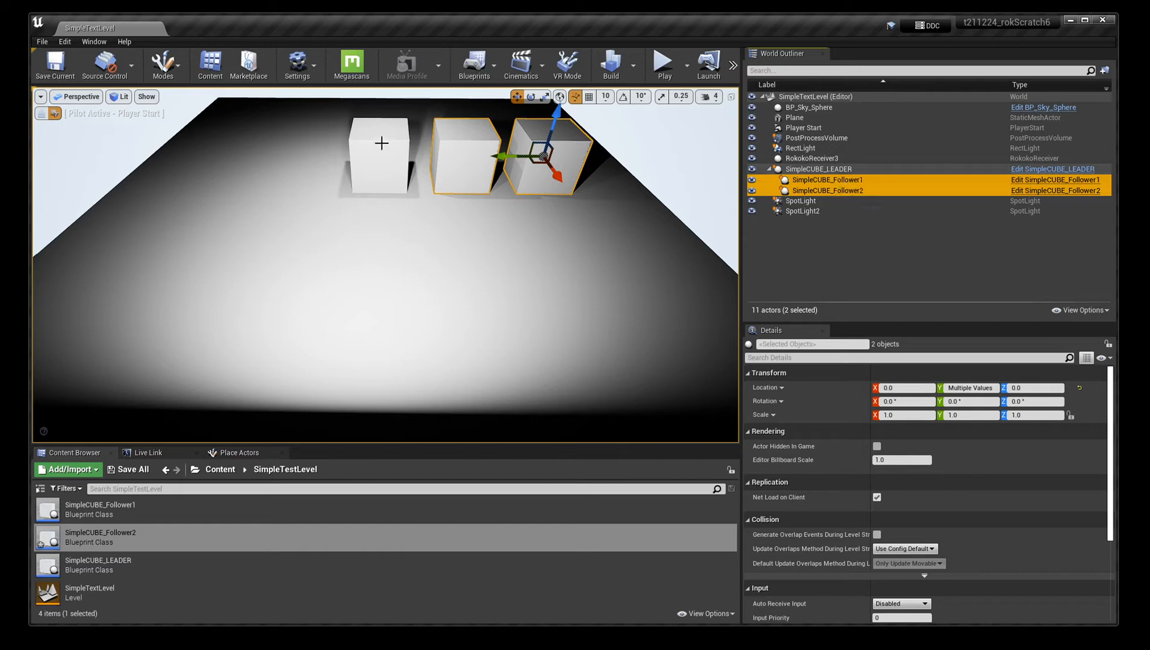
click(819, 169)
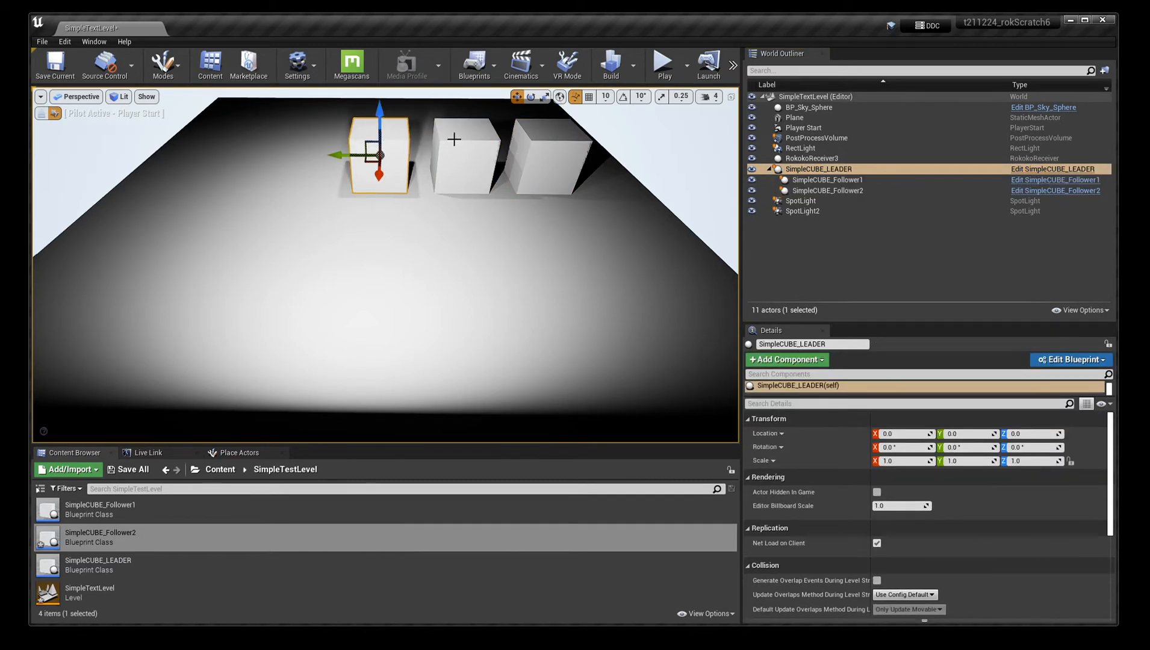
click(827, 190)
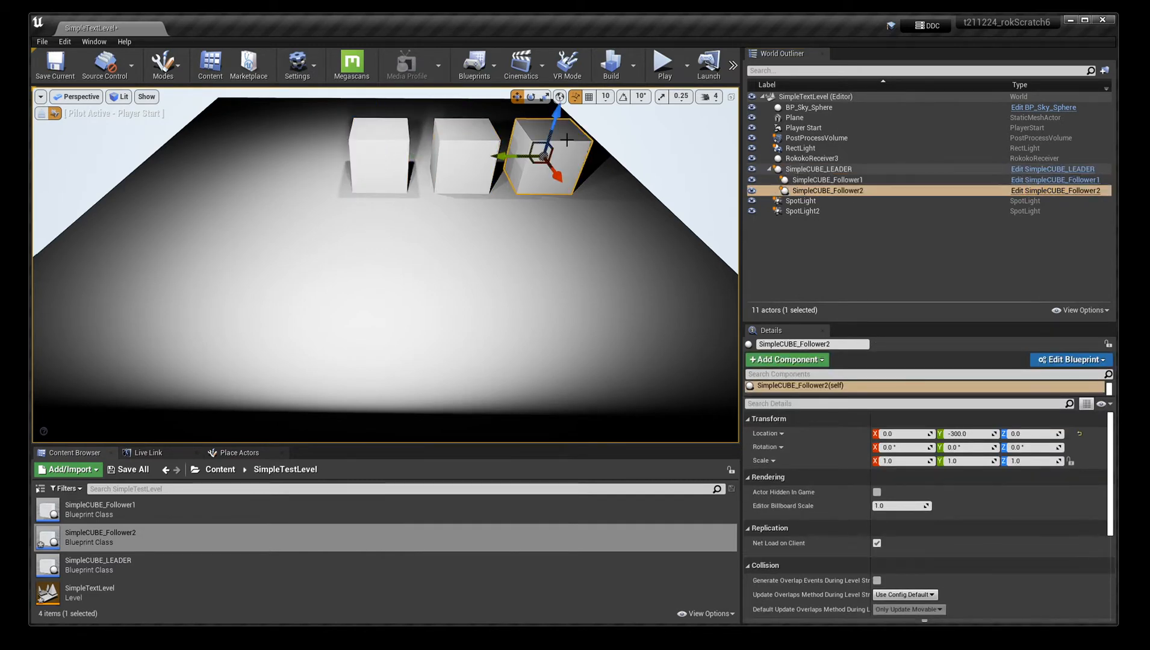
click(830, 179)
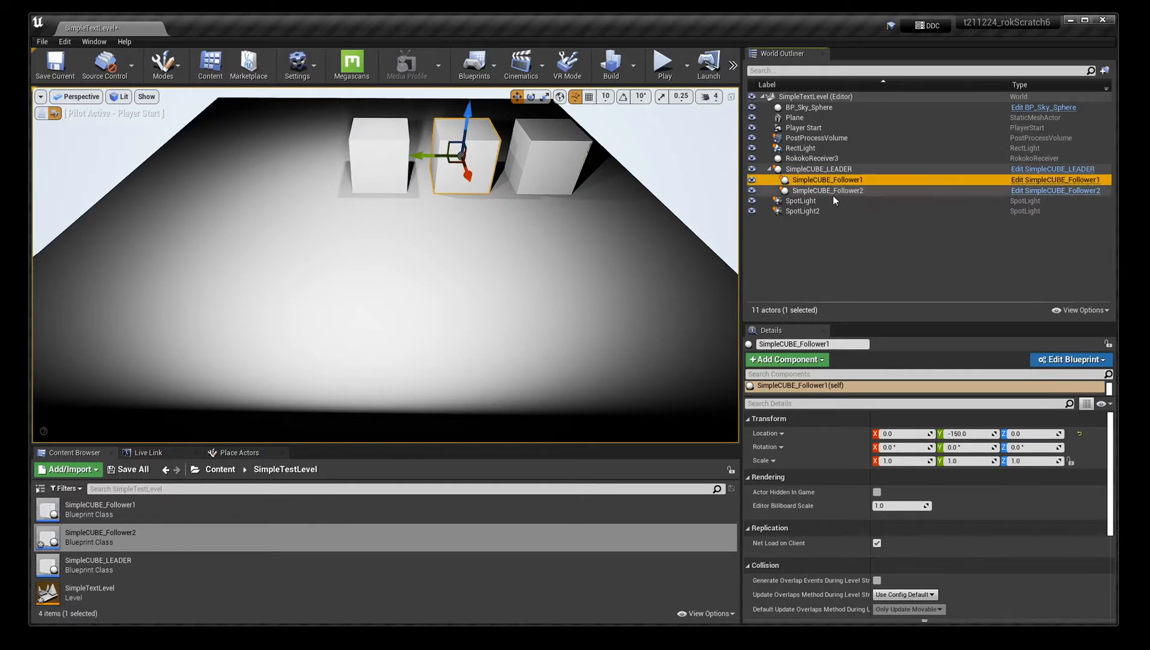
click(826, 190)
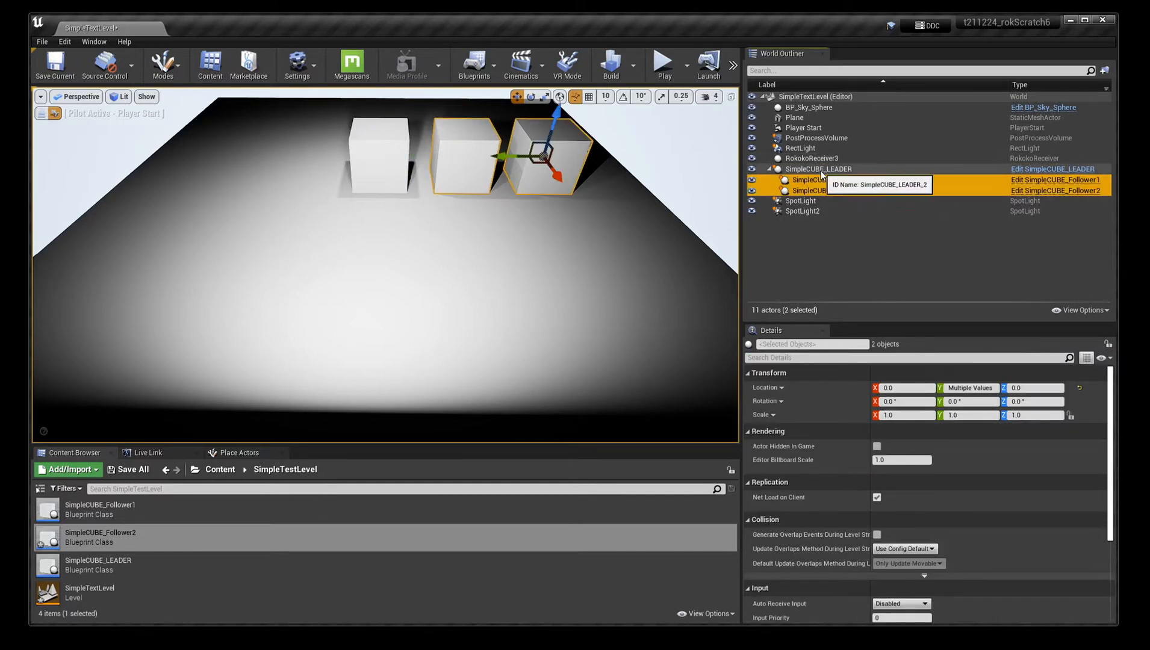
mouse_move(830, 186)
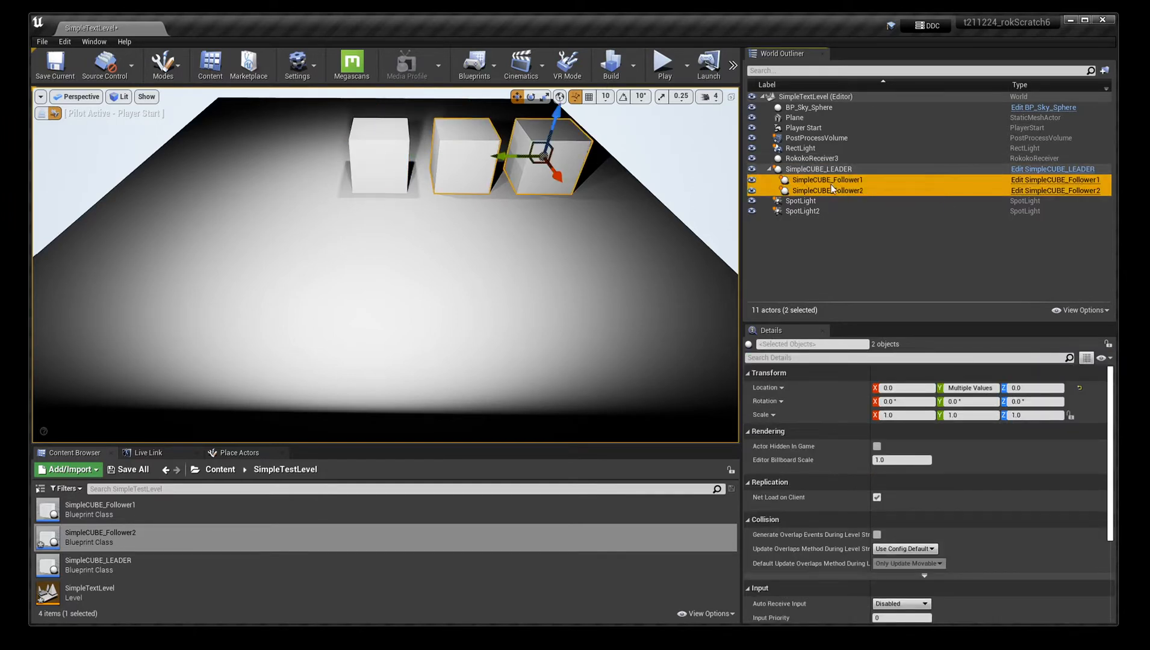
click(819, 169)
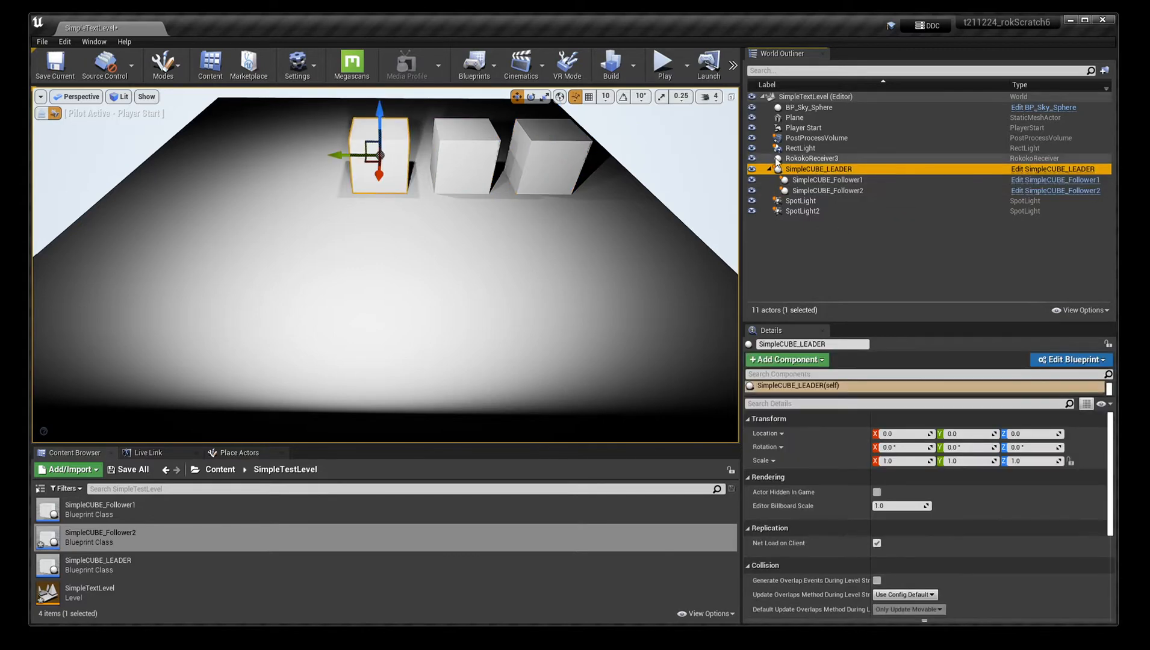
mouse_move(1066, 172)
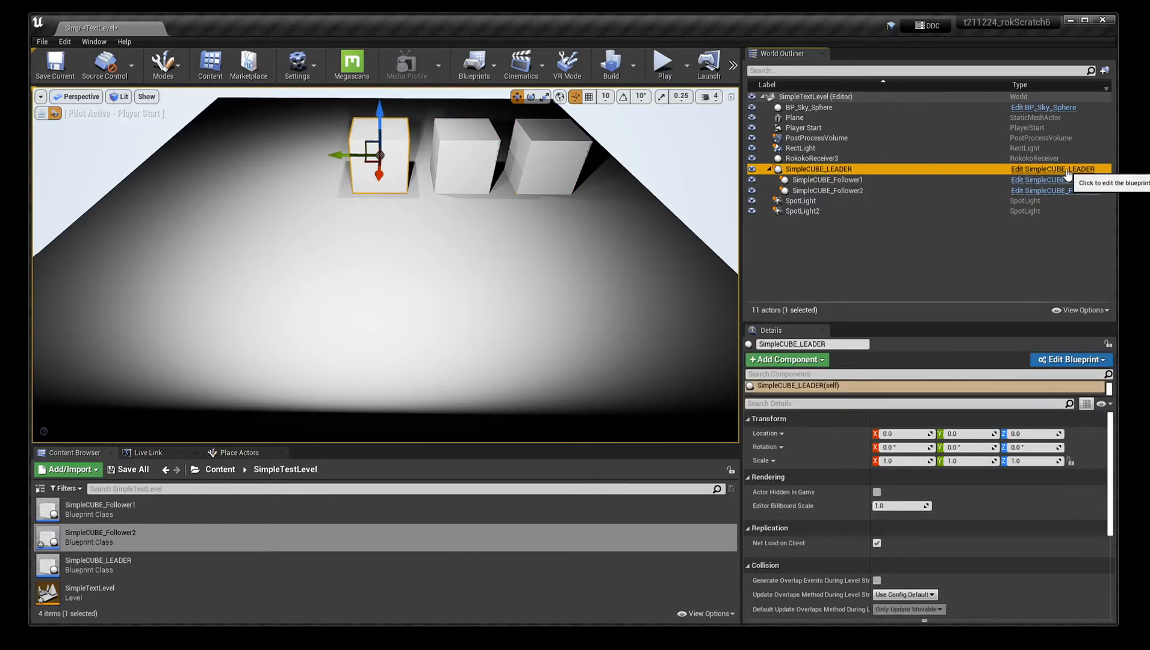
mouse_move(350, 550)
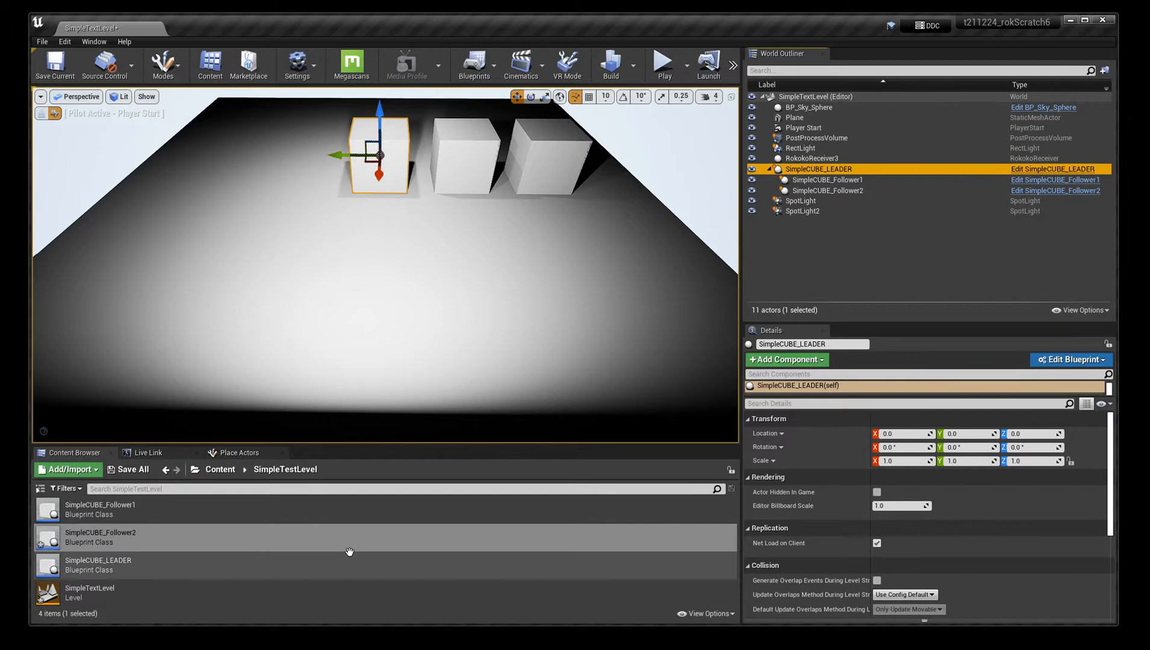
Give the Follower1 blueprint a tick-driven SetActorRelativeRotation node and play the level to test it
right_click(100, 537)
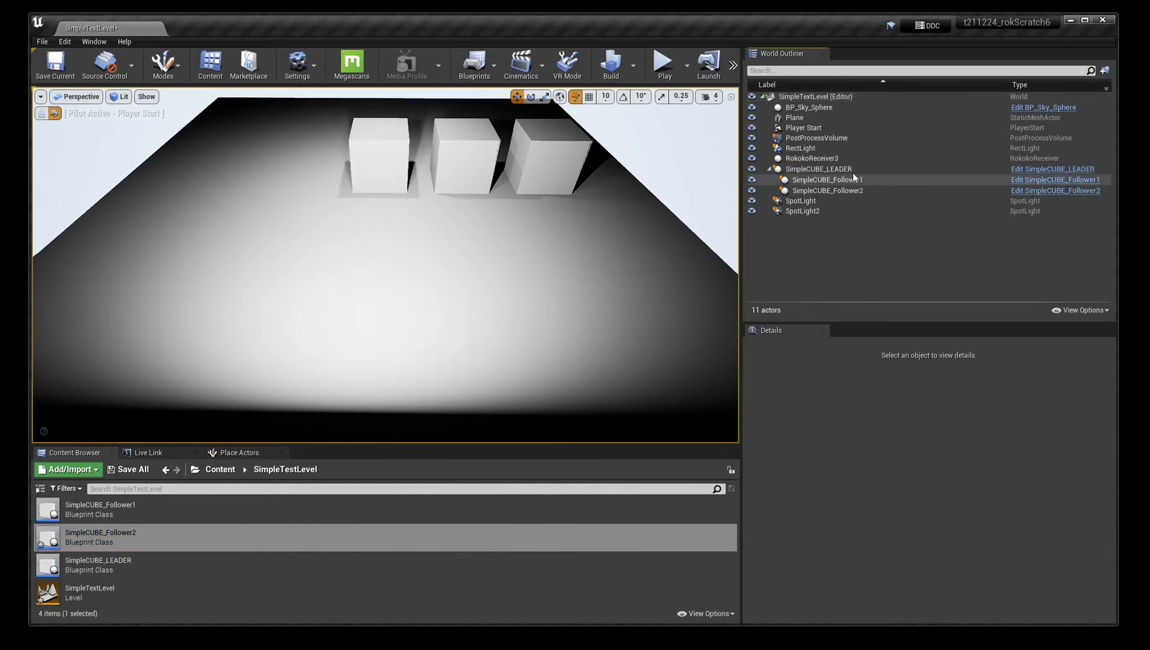
mouse_move(818, 169)
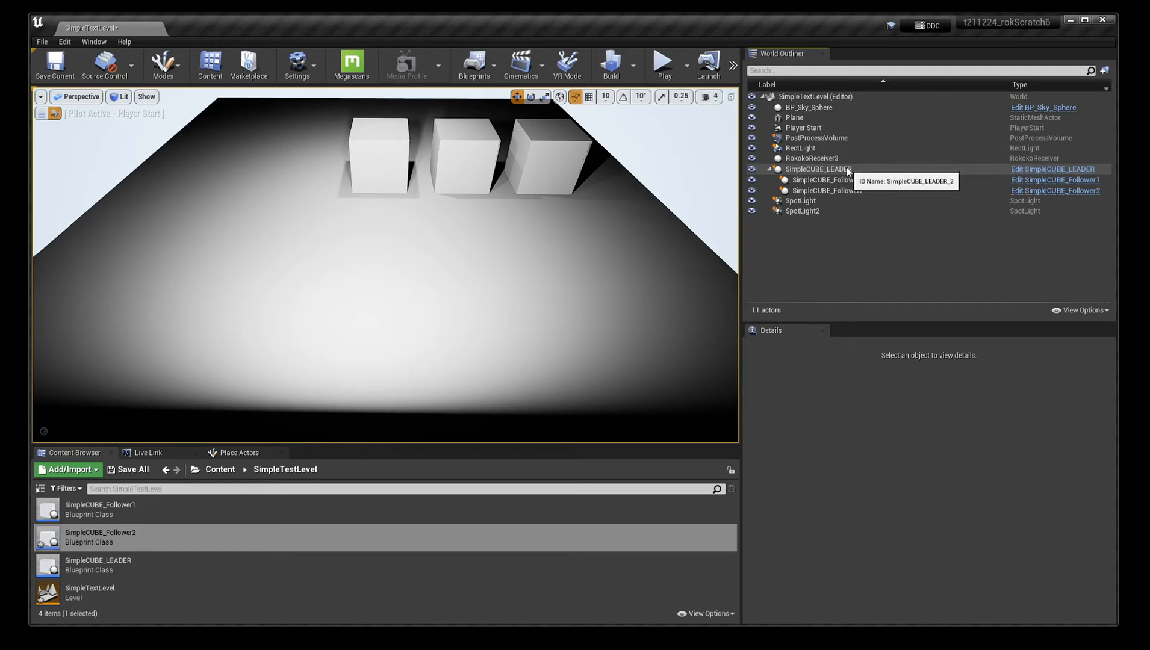
mouse_move(1043, 169)
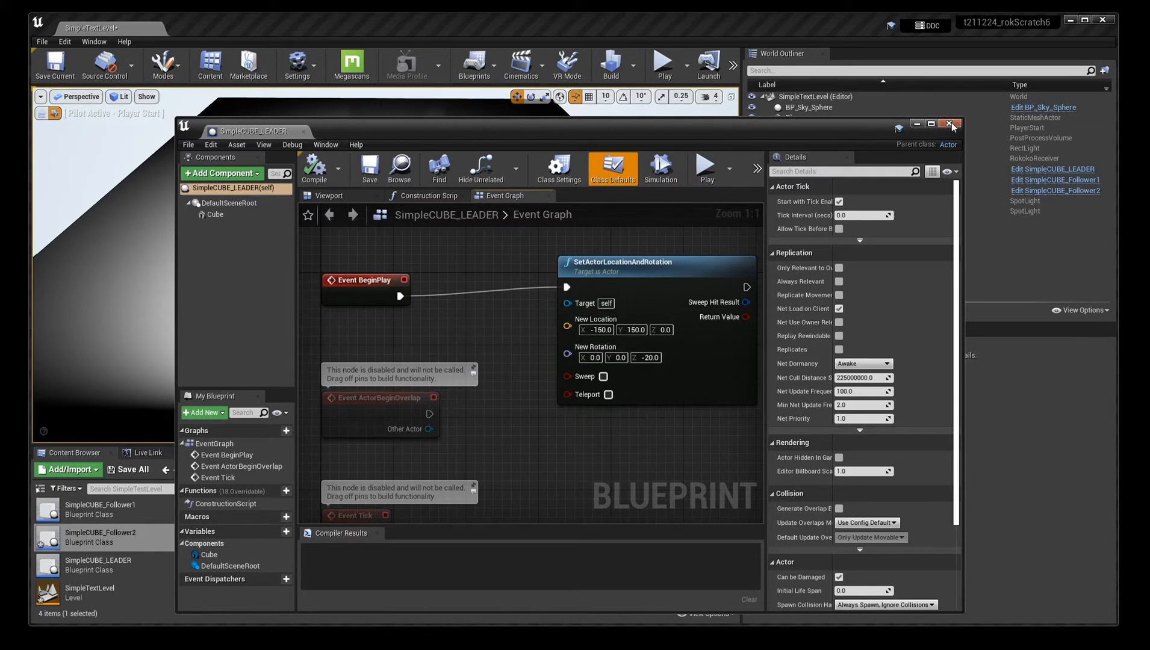
click(952, 123)
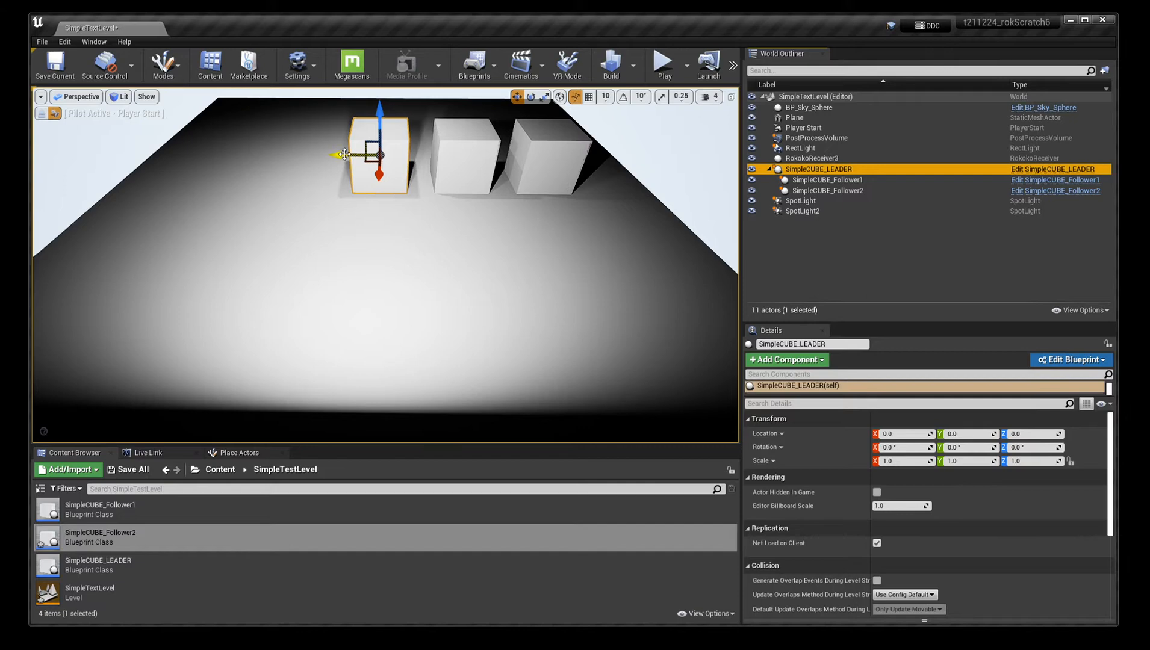
drag(382, 154, 333, 151)
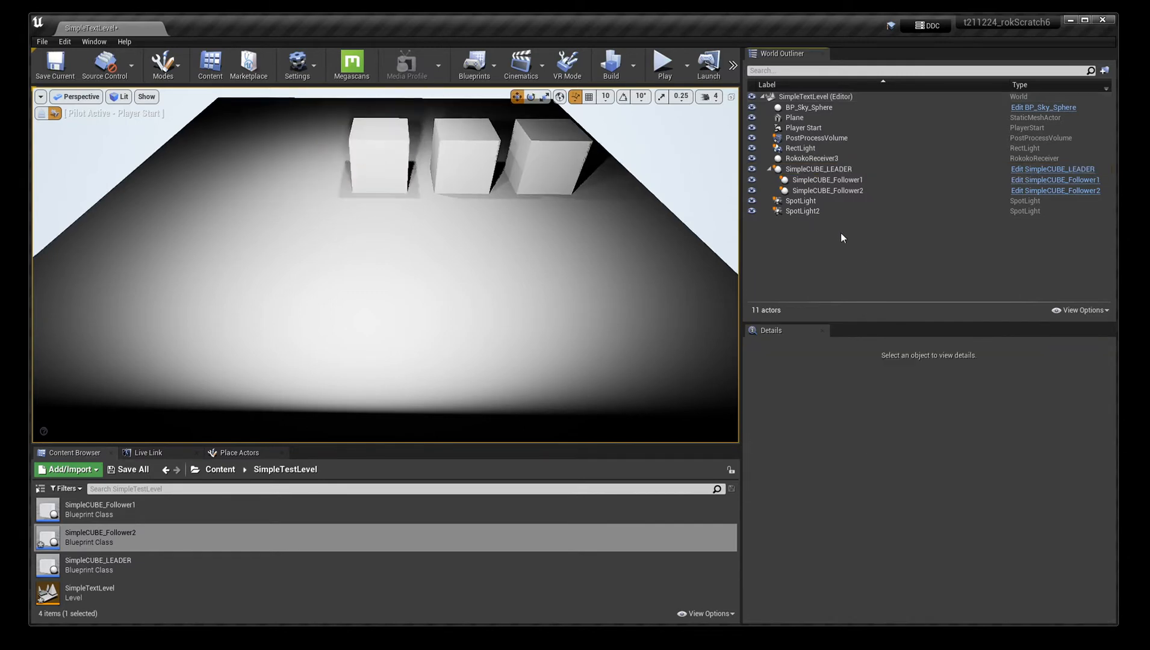
click(830, 180)
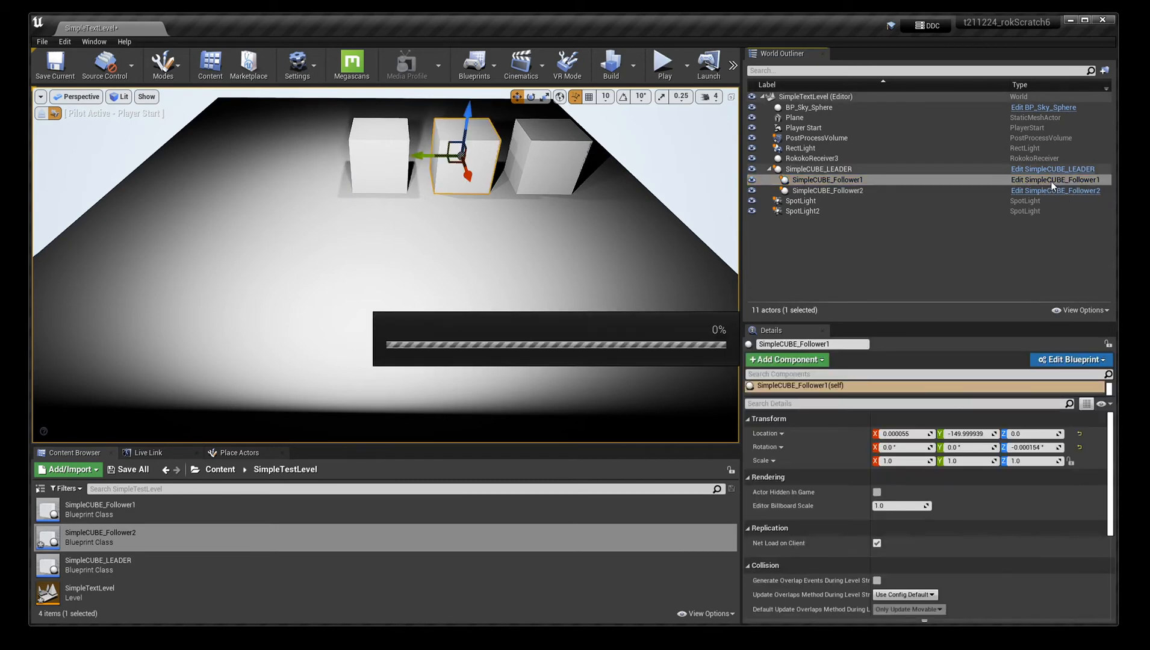
click(1069, 359)
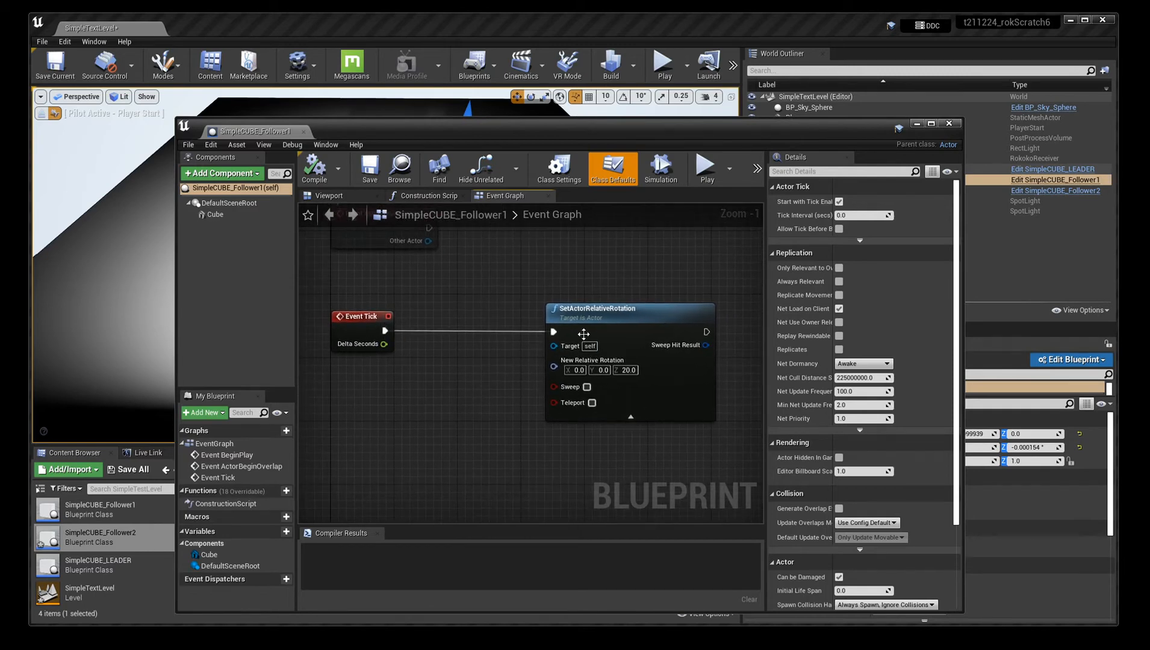
click(627, 309)
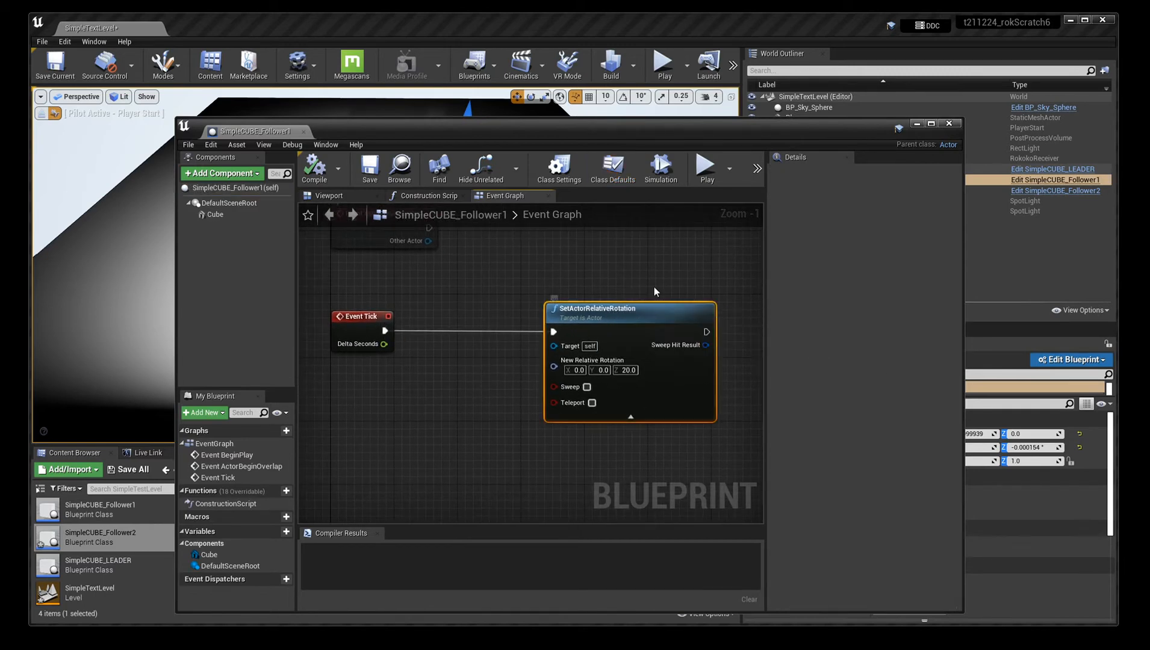
mouse_move(758, 134)
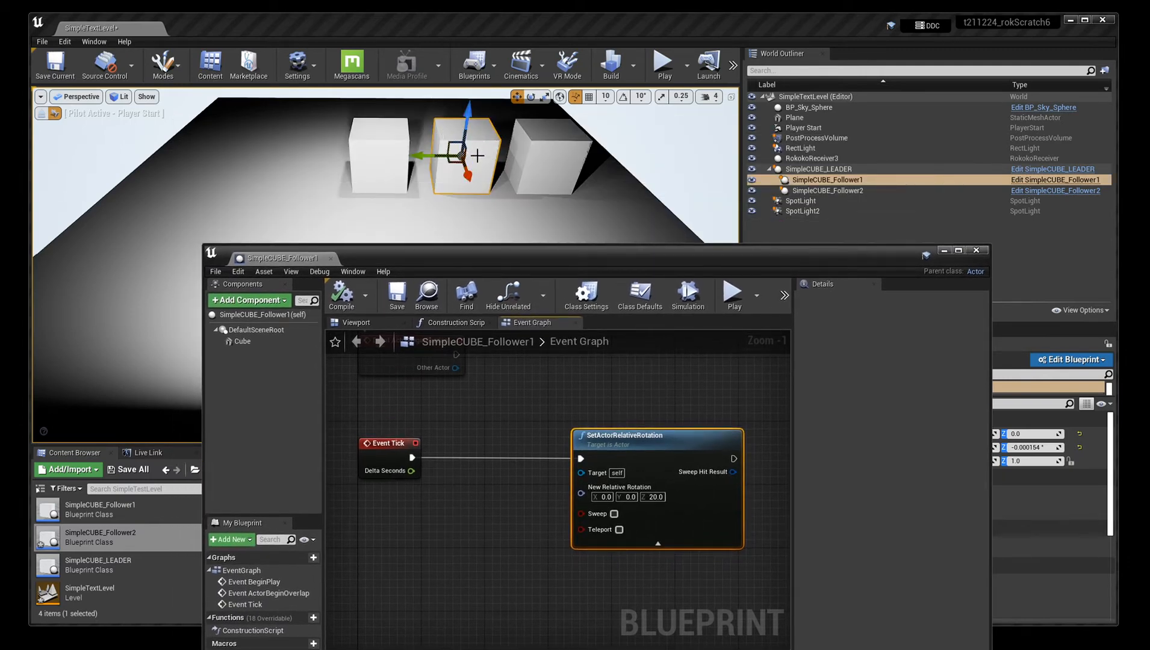
triple_click(650, 497)
text(0)
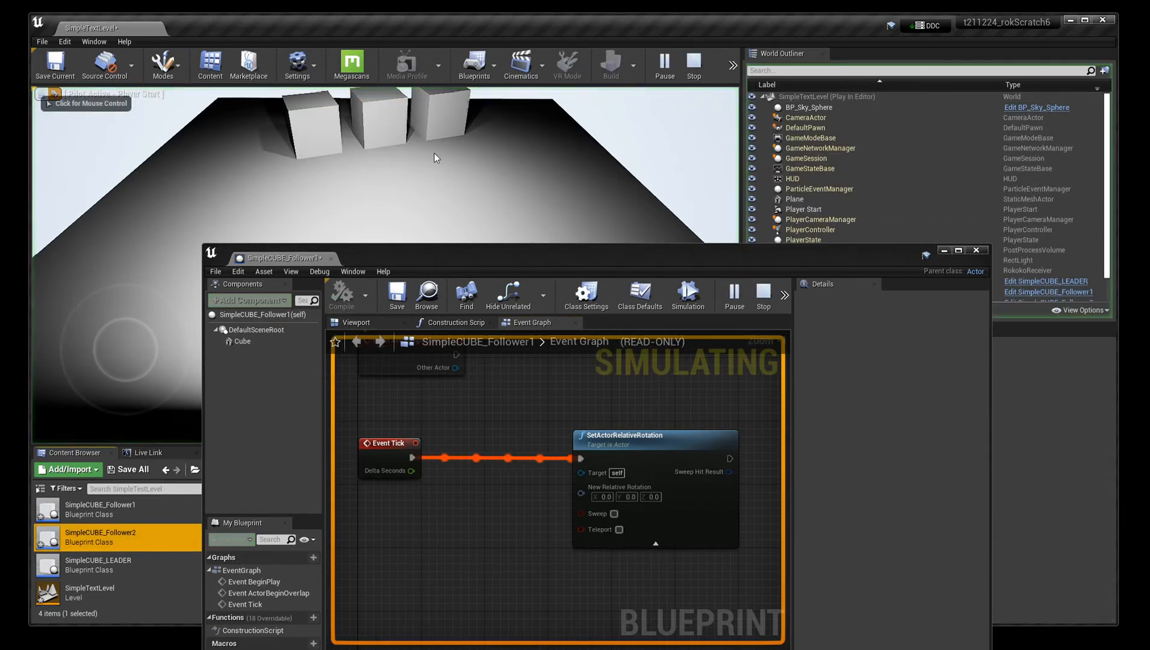
mouse_move(336, 109)
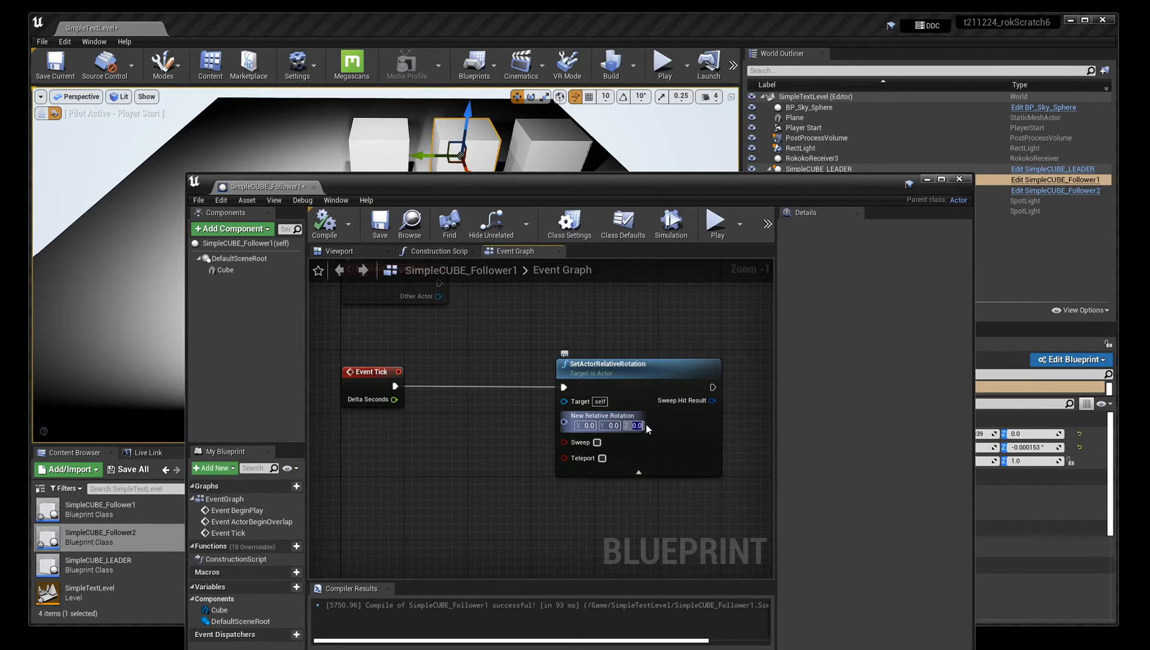
Set New Relative Rotation Z to 20, play the level again, then stop the session
text(20)
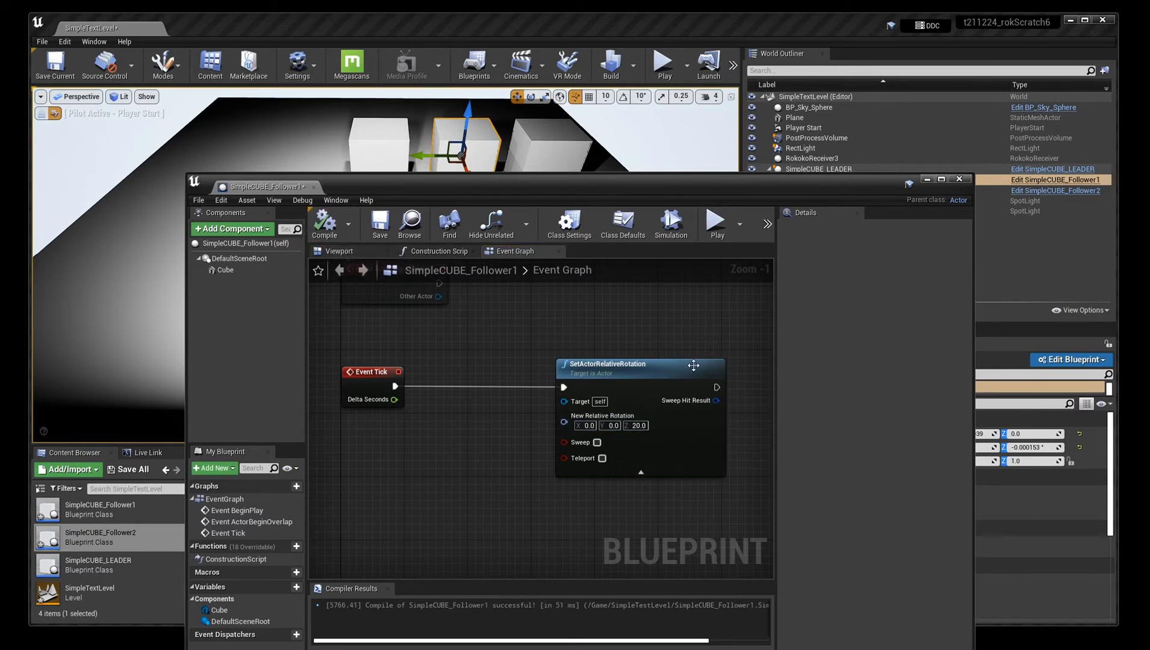
click(662, 65)
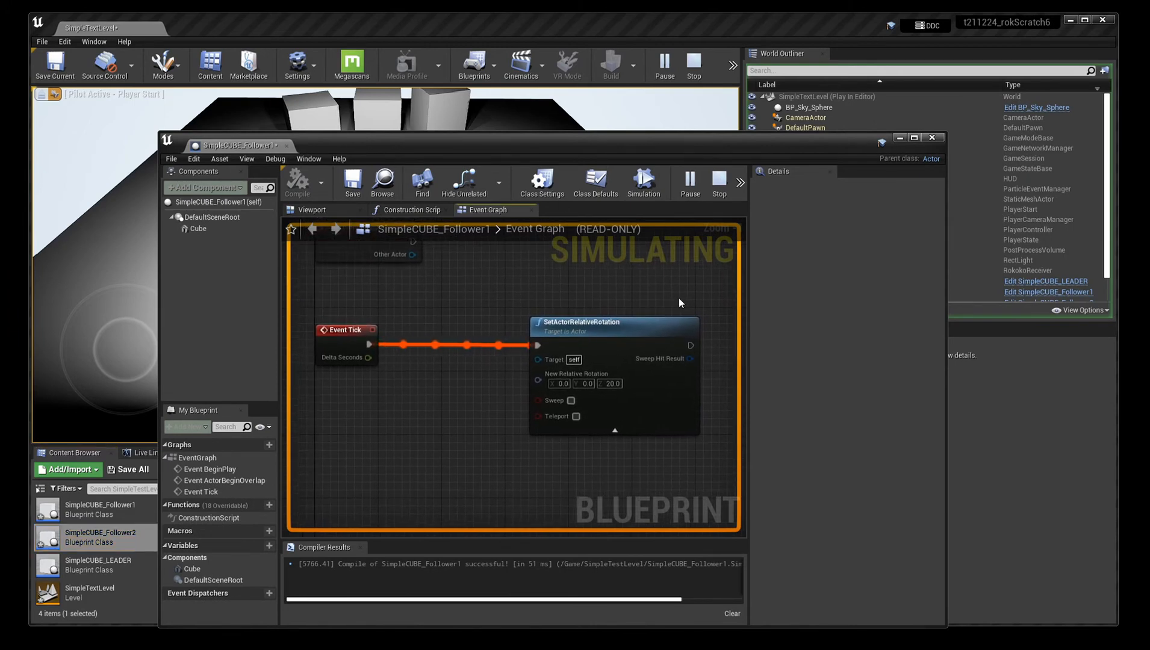
mouse_move(687, 288)
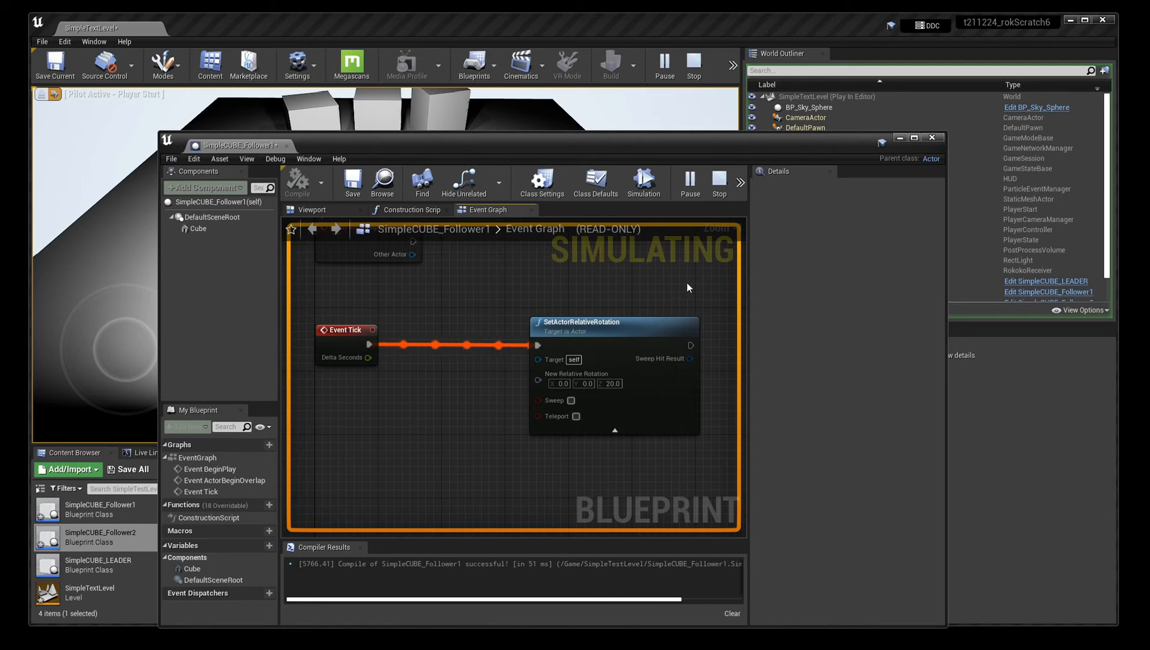
mouse_move(674, 271)
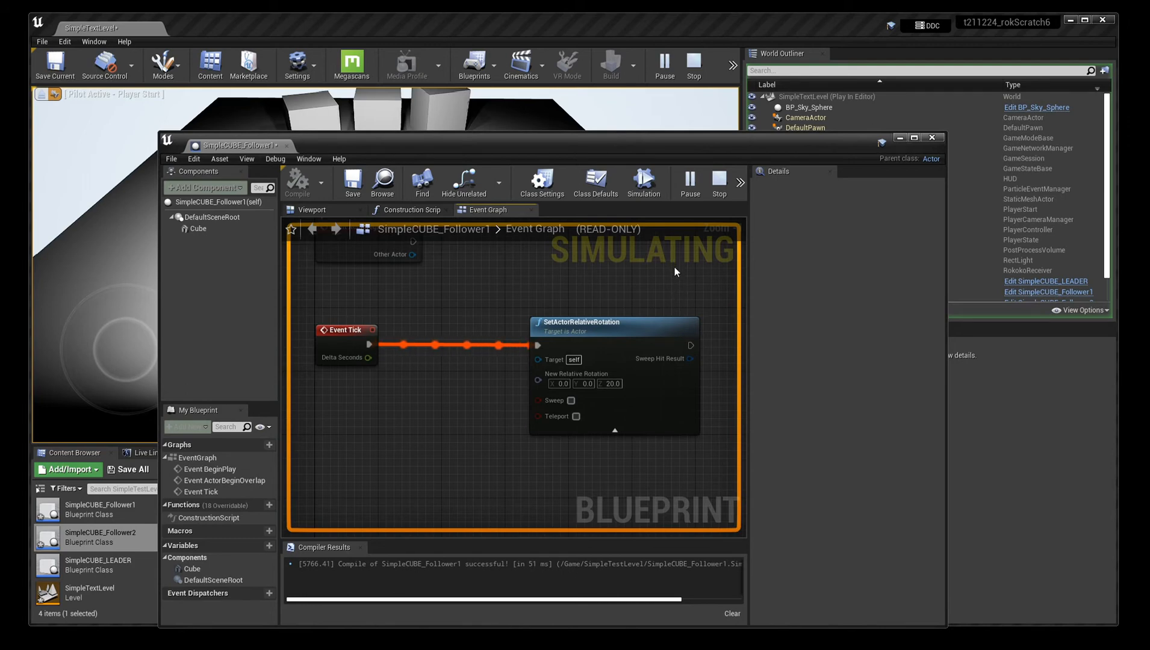
mouse_move(634, 285)
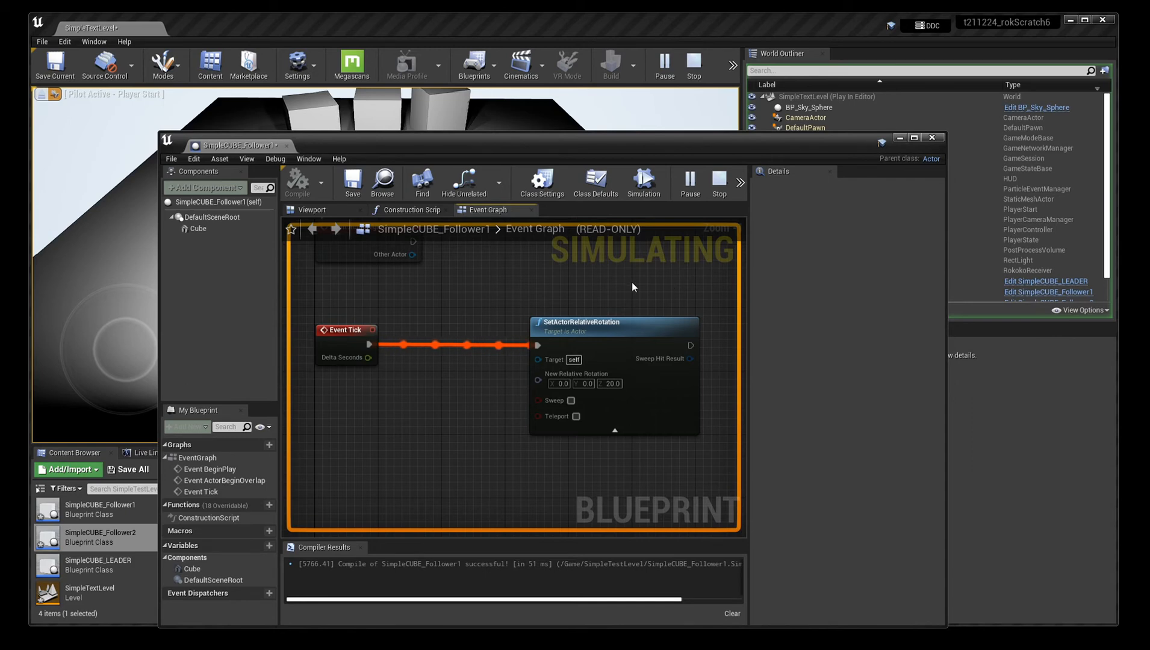
mouse_move(719, 181)
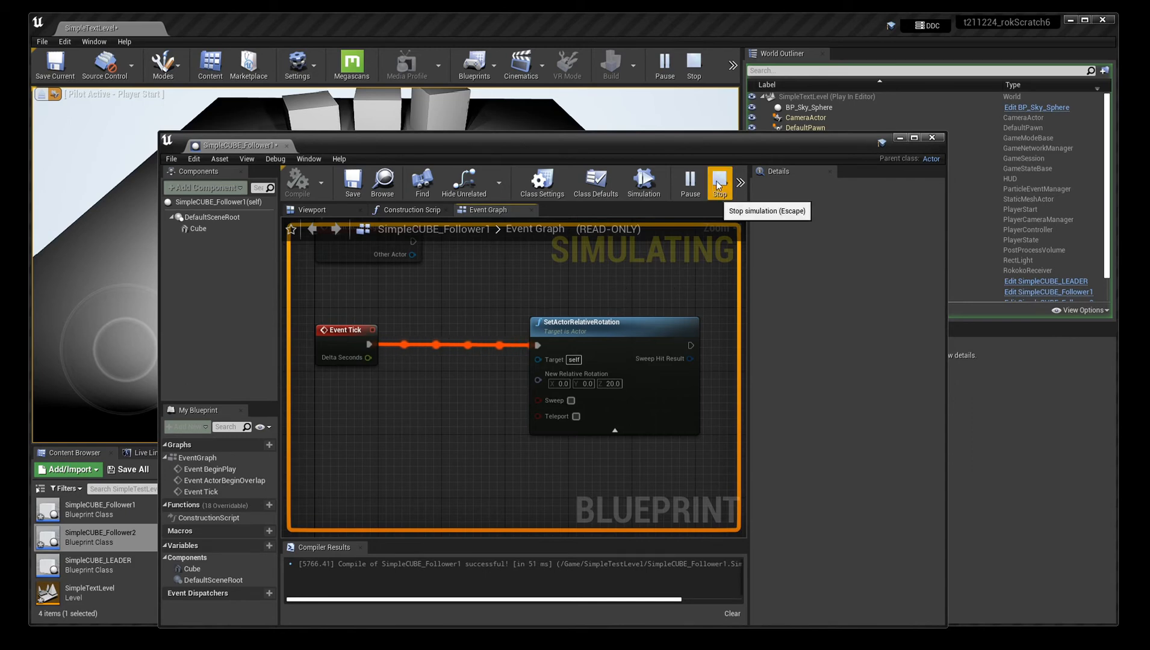
click(718, 182)
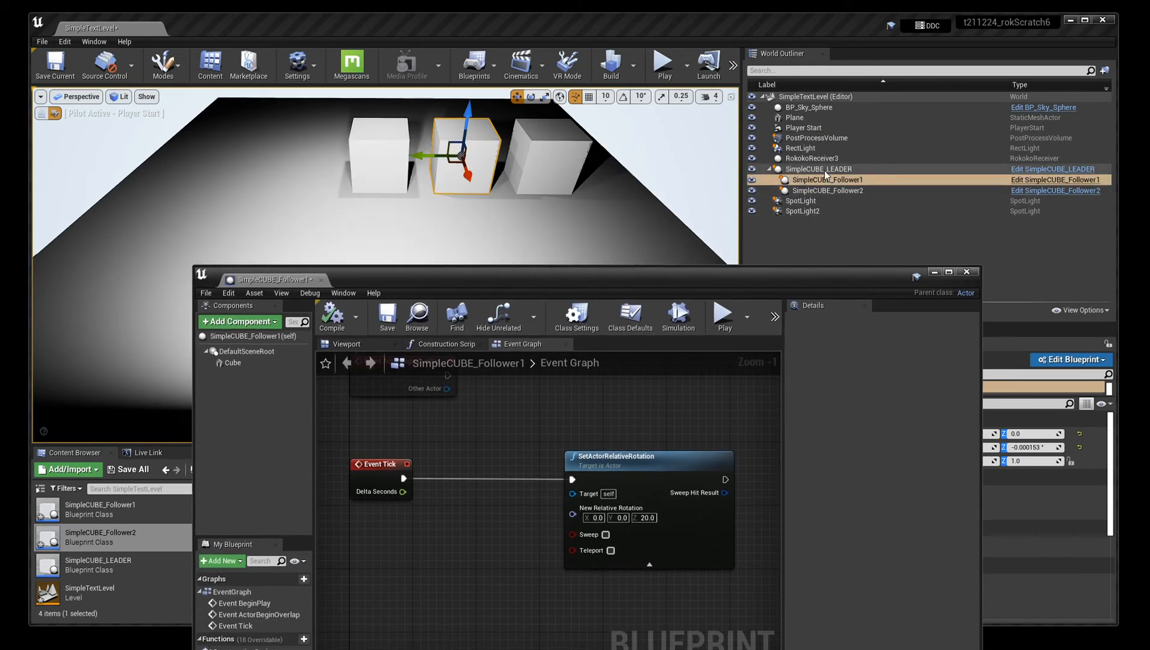
Add an AttachActorToActor node to SimpleCUBE_Follower1's graph after Event BeginPlay, parent left unset
click(966, 271)
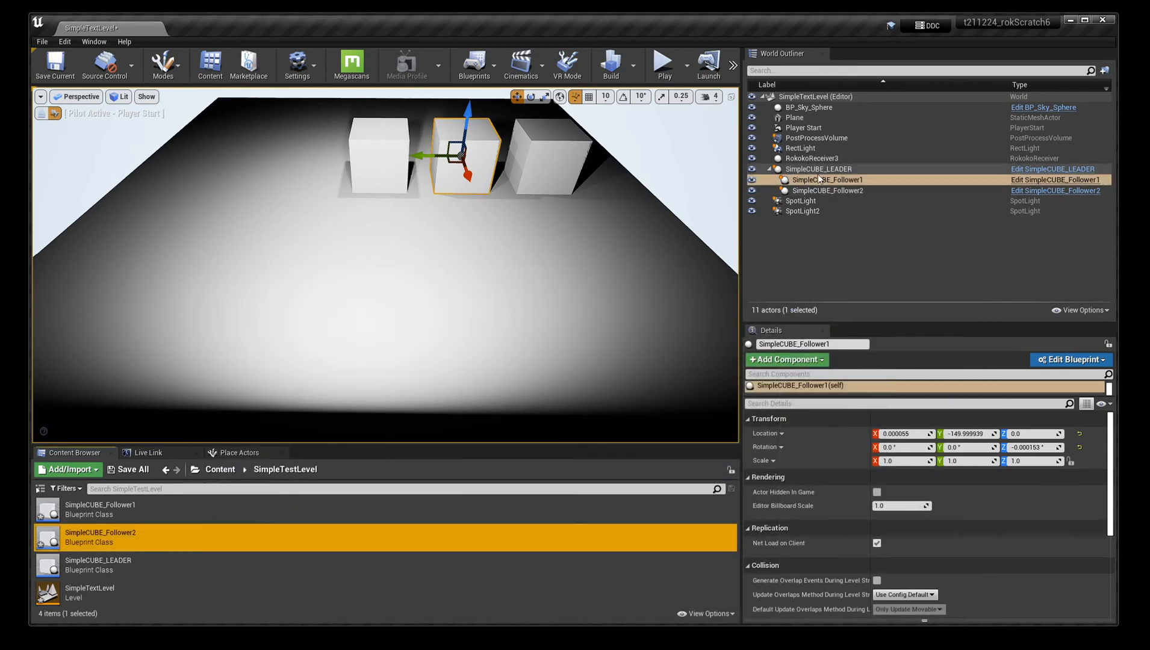
mouse_move(828, 179)
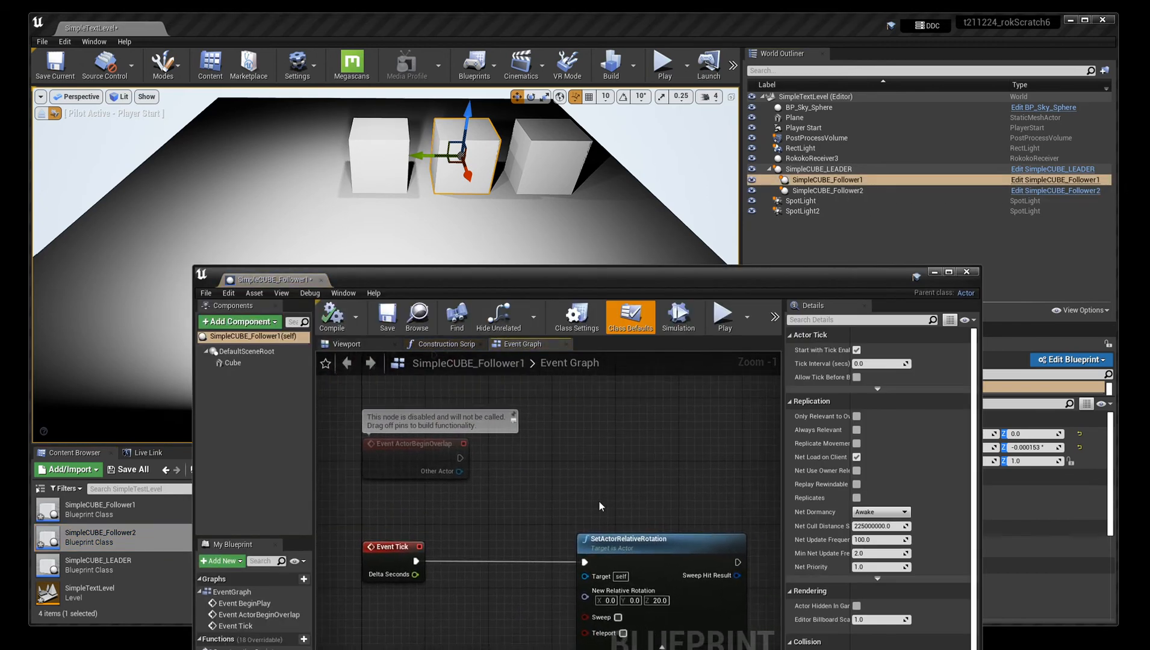
scroll(down, 3)
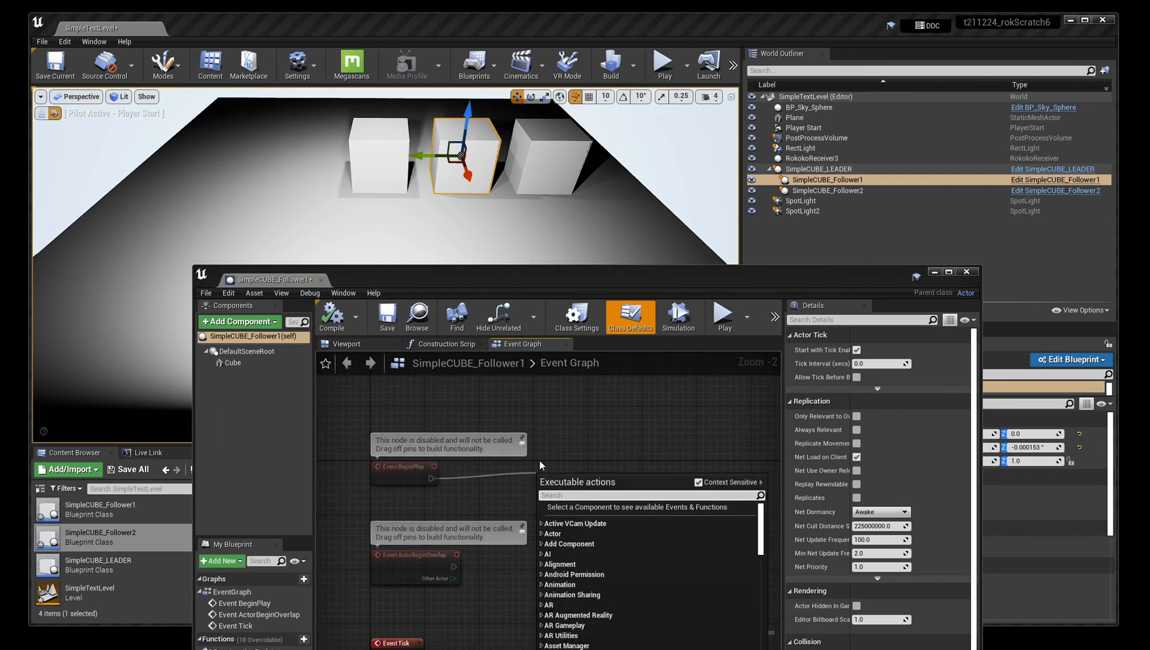
text(attach ad)
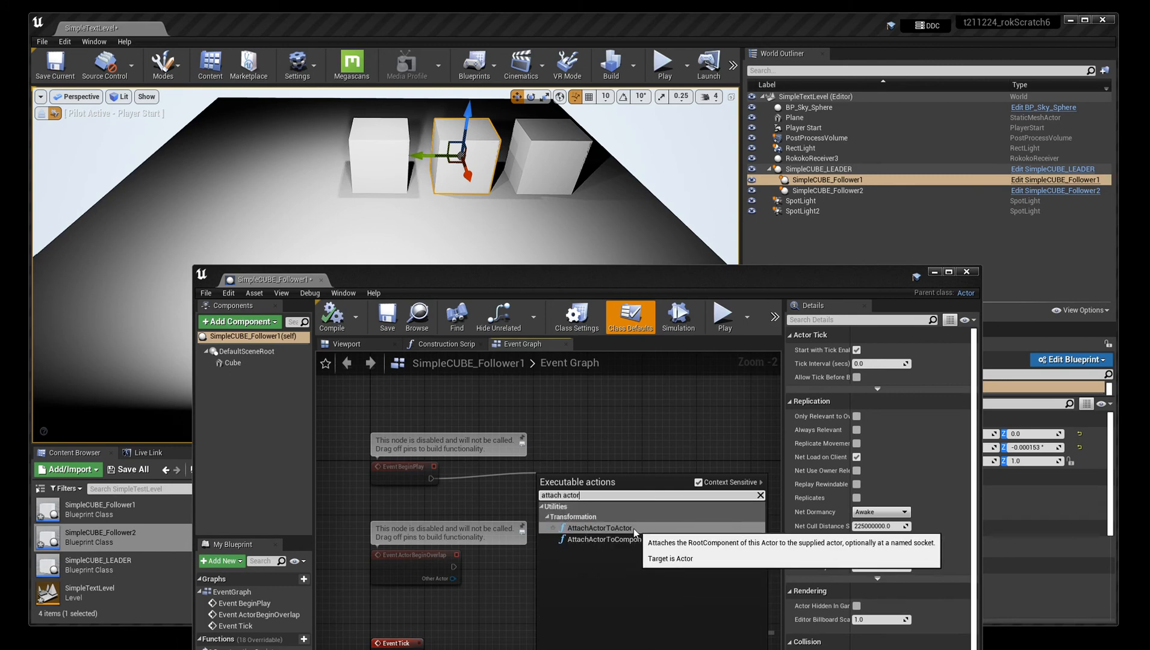
click(597, 527)
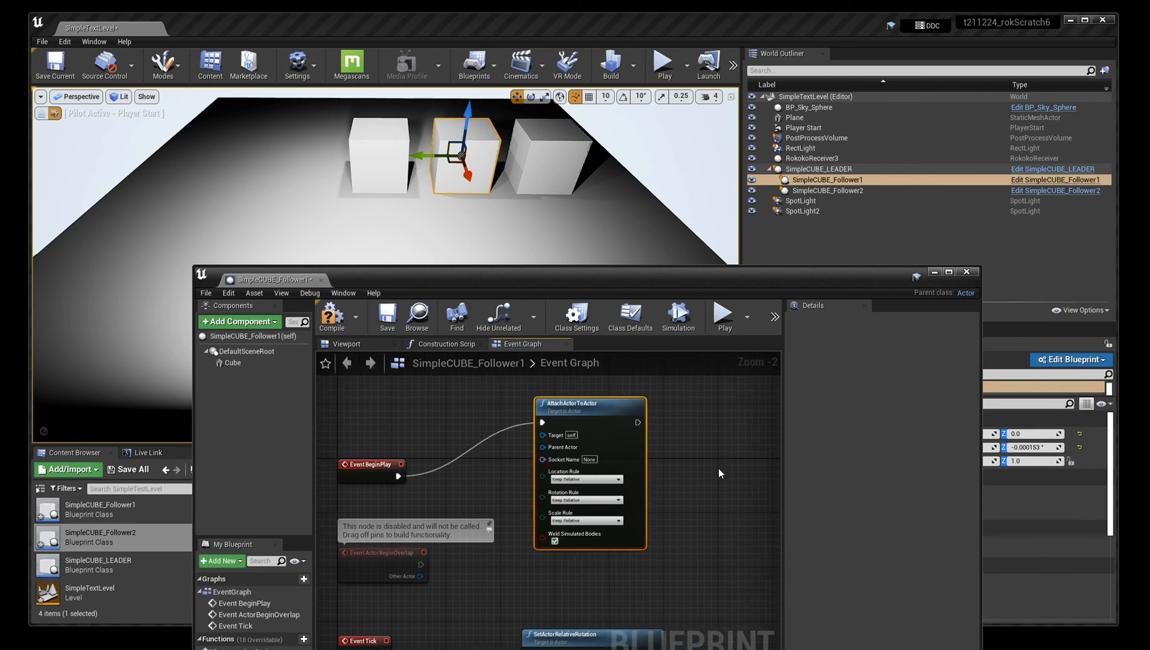
mouse_move(760, 516)
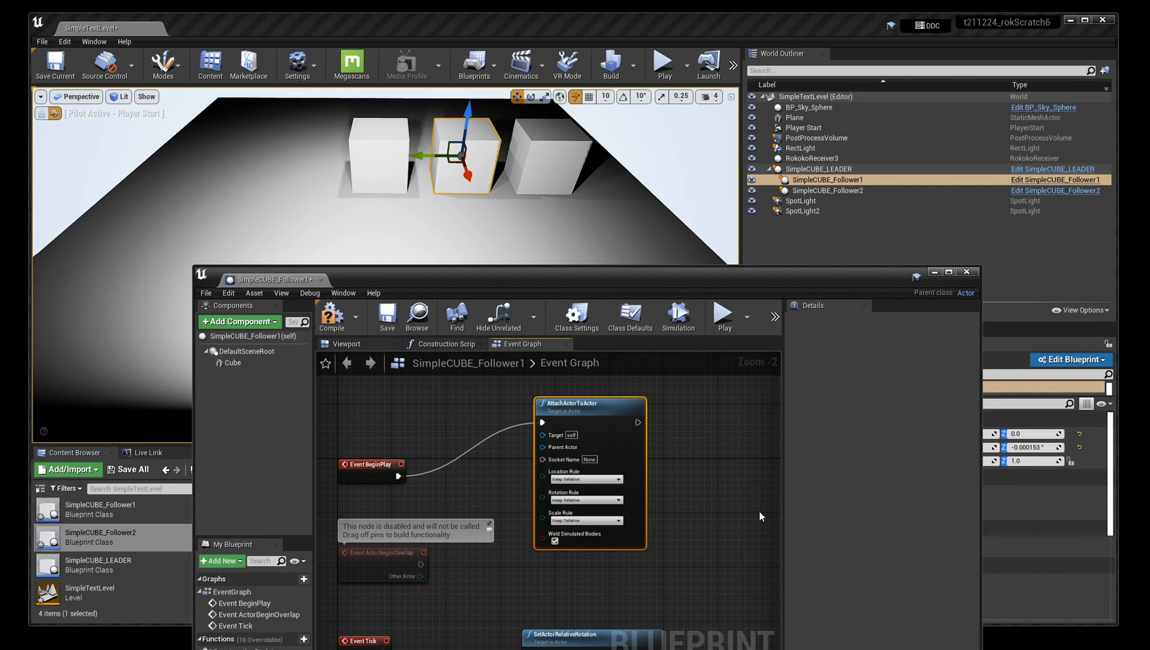
mouse_move(703, 467)
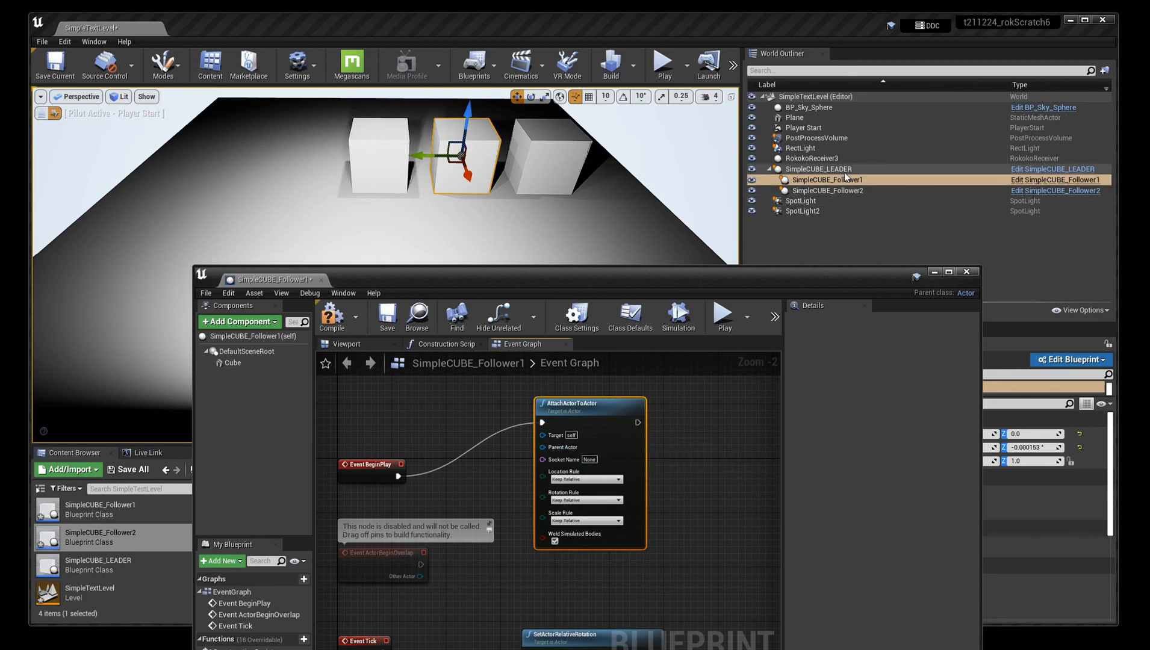
mouse_move(743, 491)
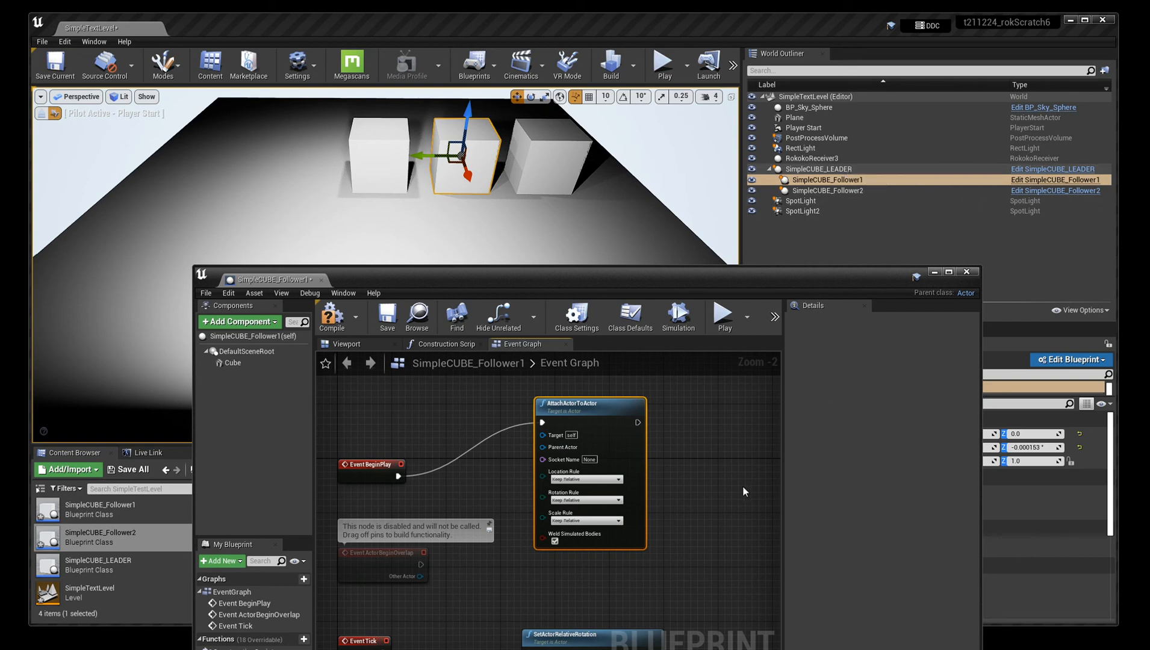